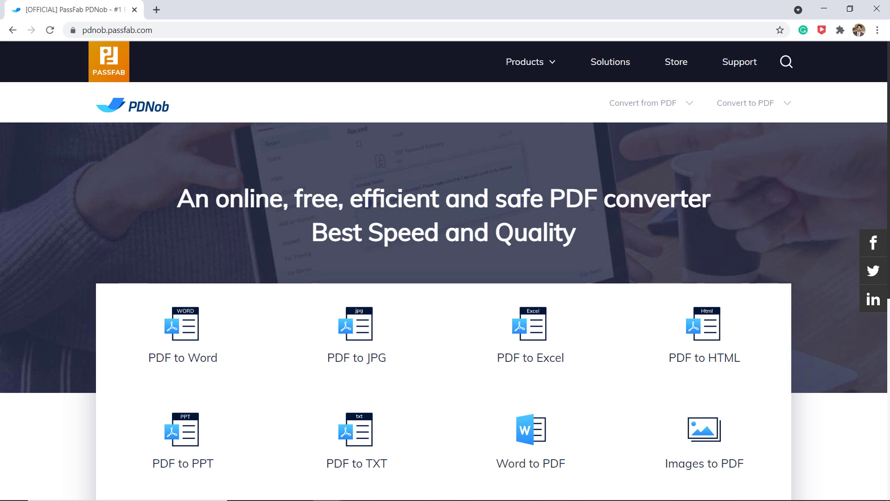
mouse_move(141, 121)
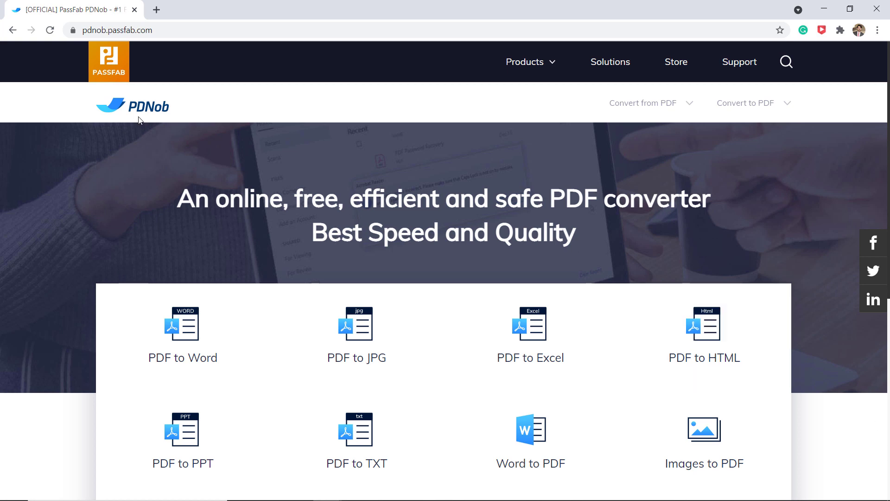
mouse_move(213, 219)
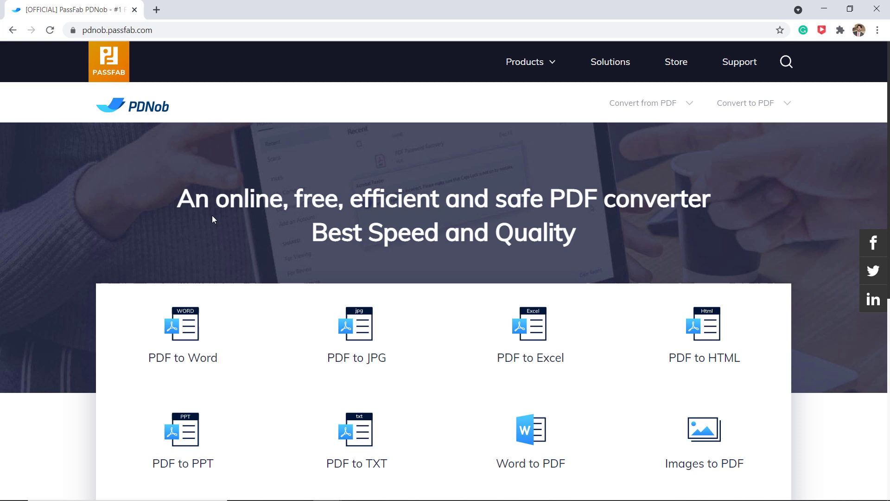
mouse_move(391, 257)
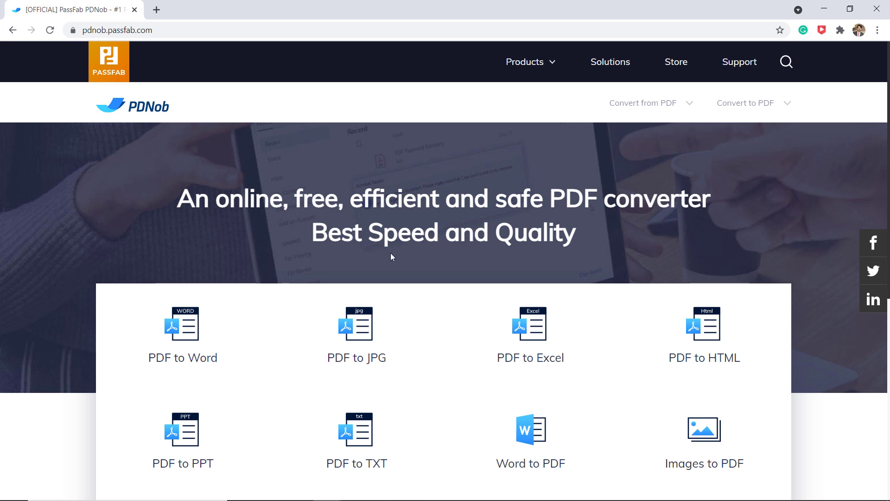
mouse_move(518, 257)
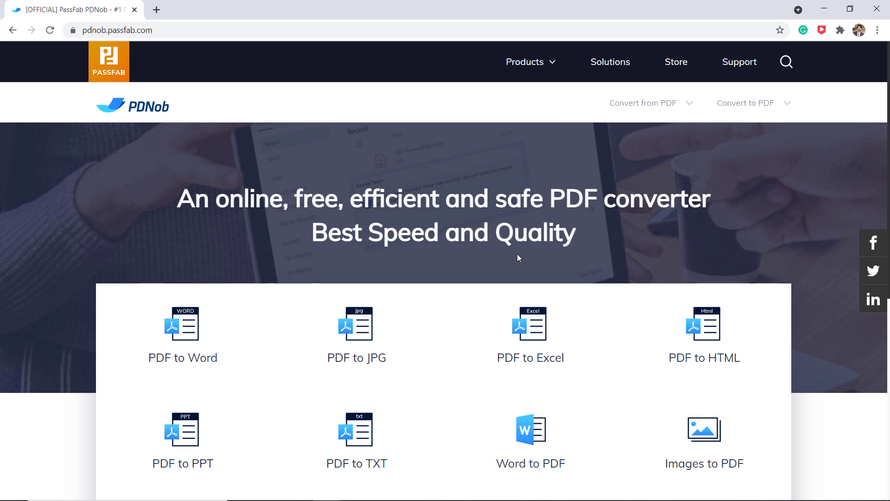
mouse_move(684, 265)
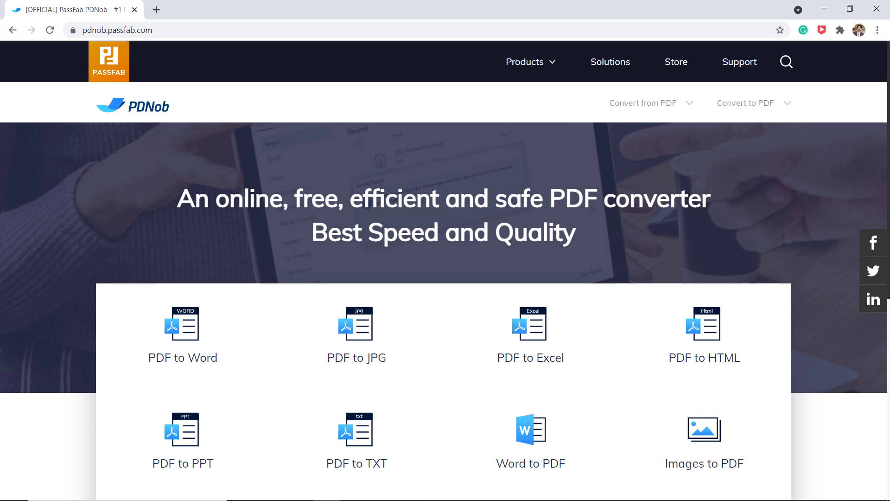
mouse_move(707, 262)
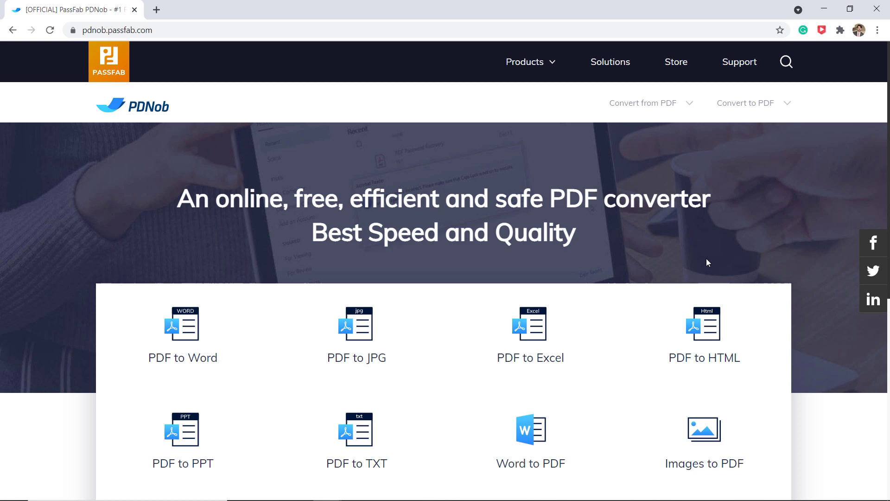
mouse_move(244, 377)
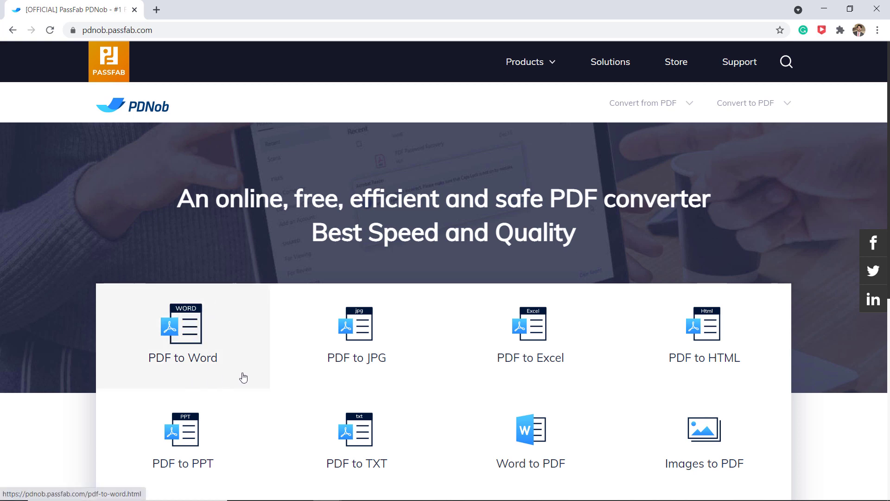
mouse_move(544, 381)
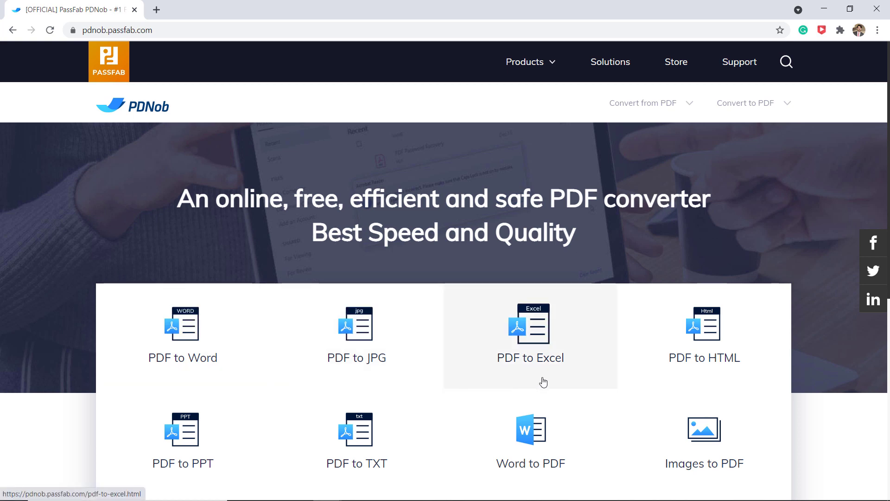
mouse_move(704, 379)
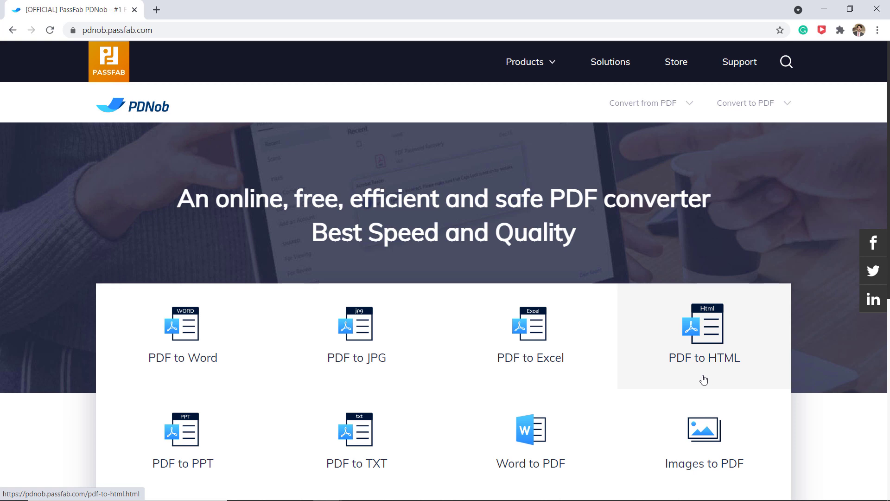
Step: Browse the full conversion tool grid and choose the PDF to Word converter
scroll("down", 3)
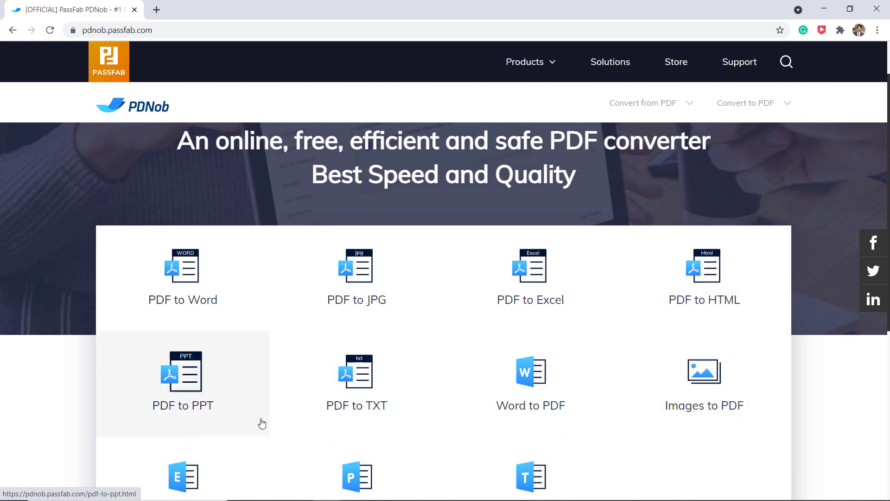
scroll("down", 3)
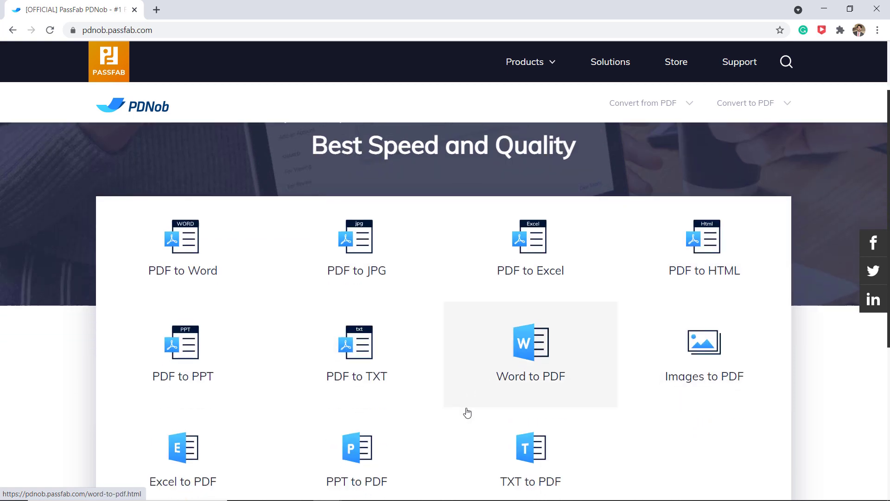
scroll("down", 3)
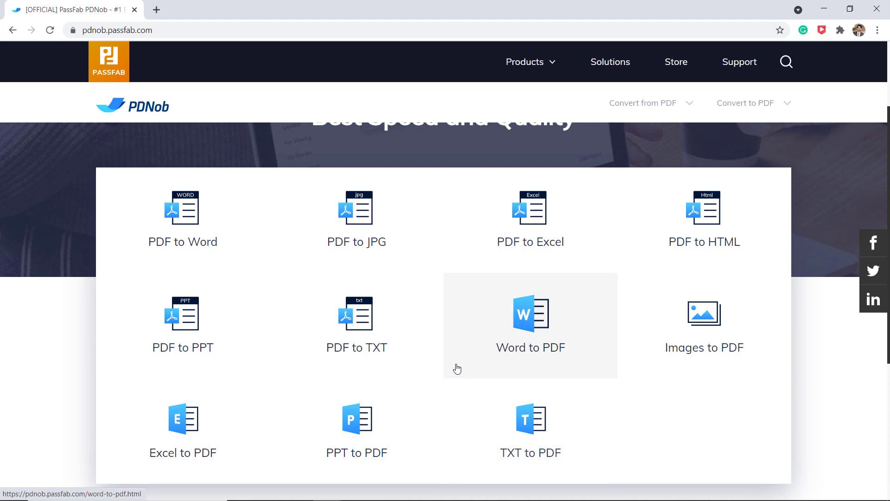
mouse_move(515, 366)
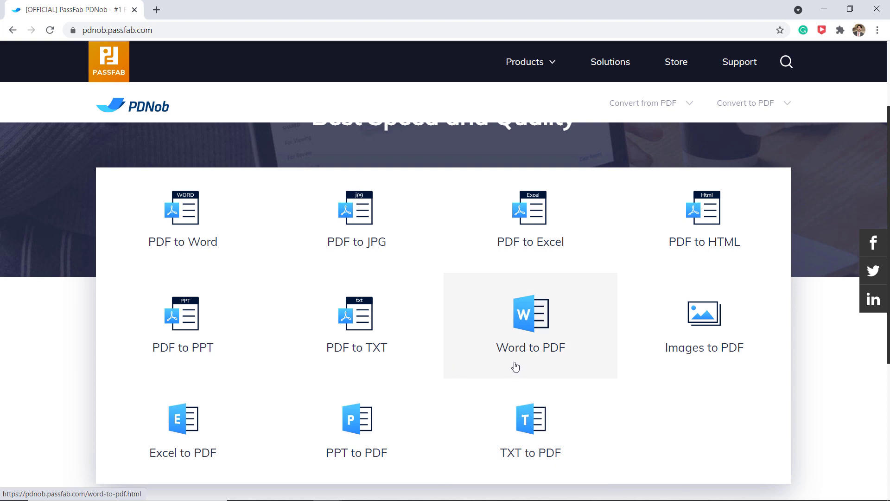
mouse_move(310, 416)
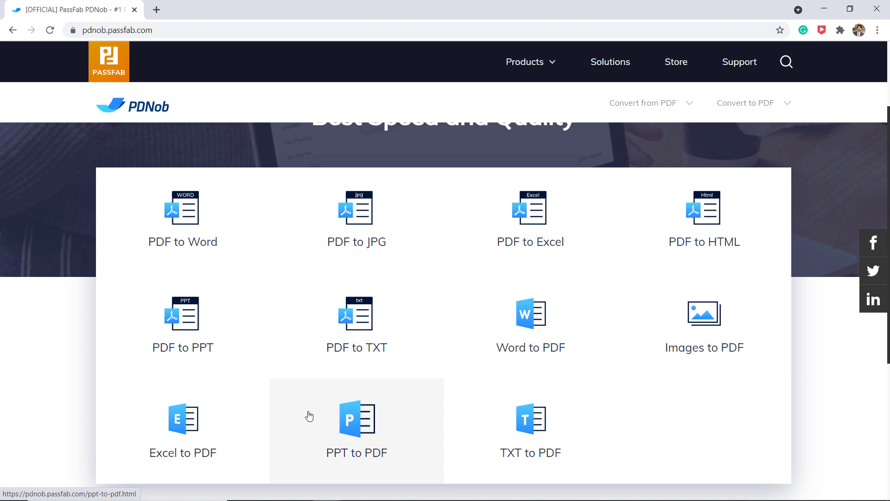
mouse_move(504, 467)
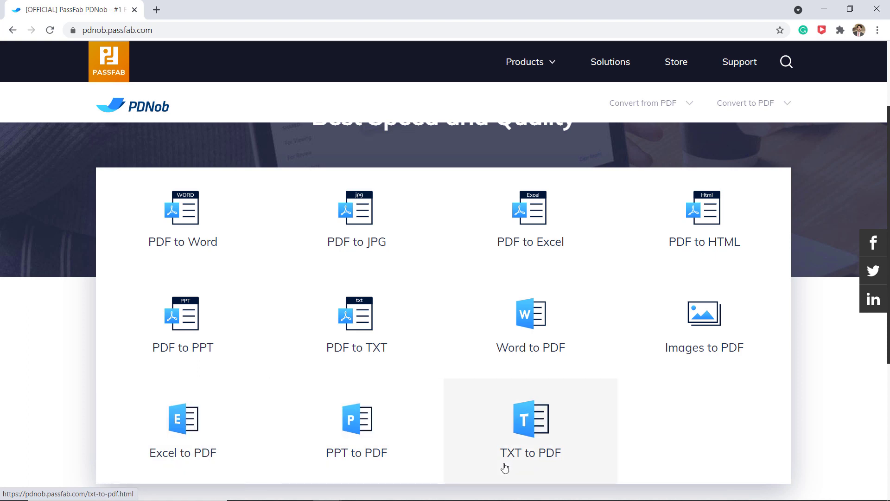
scroll("up", 3)
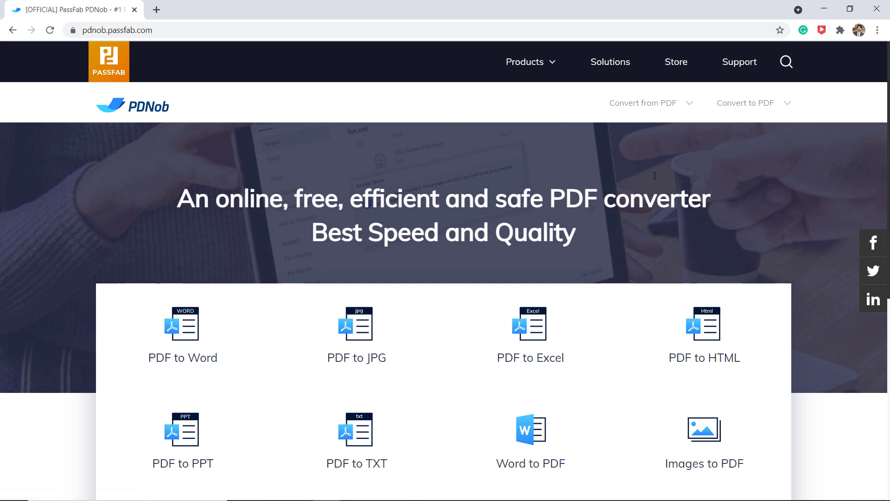
left_click(642, 103)
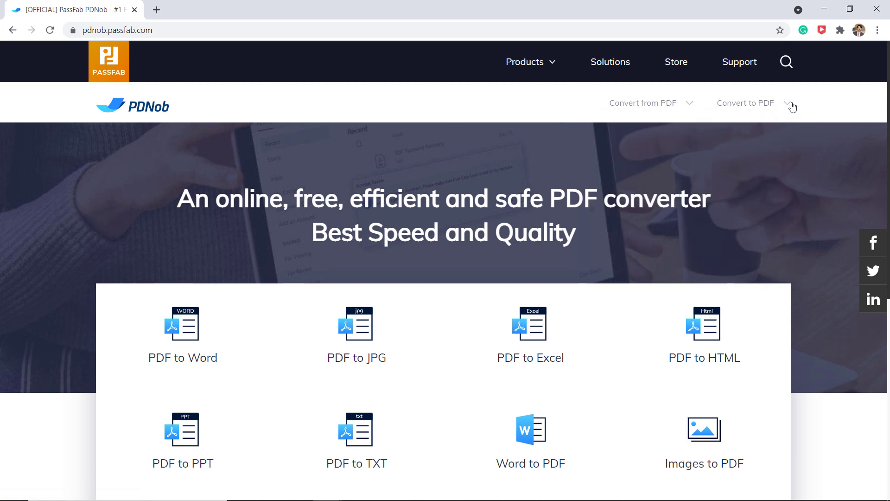
mouse_move(657, 253)
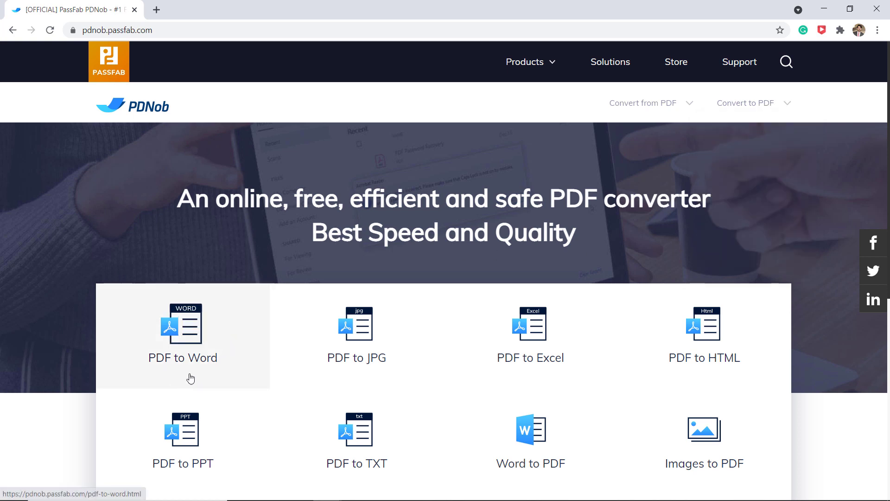
left_click(183, 335)
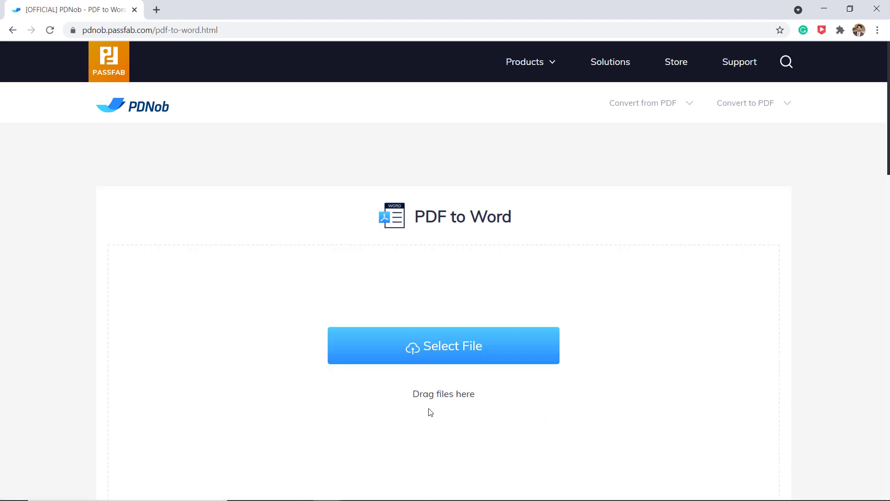
mouse_move(509, 350)
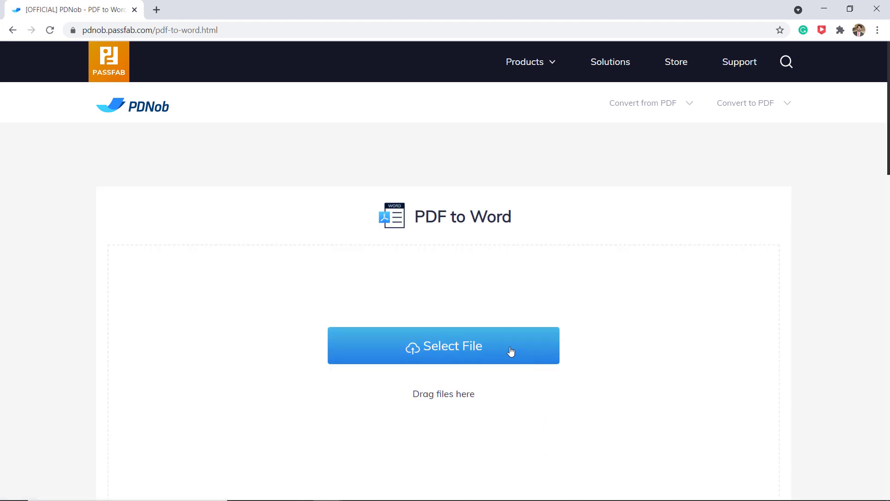
Step: Upload the account statement PDF and convert it to a .docx Word document
left_click(444, 345)
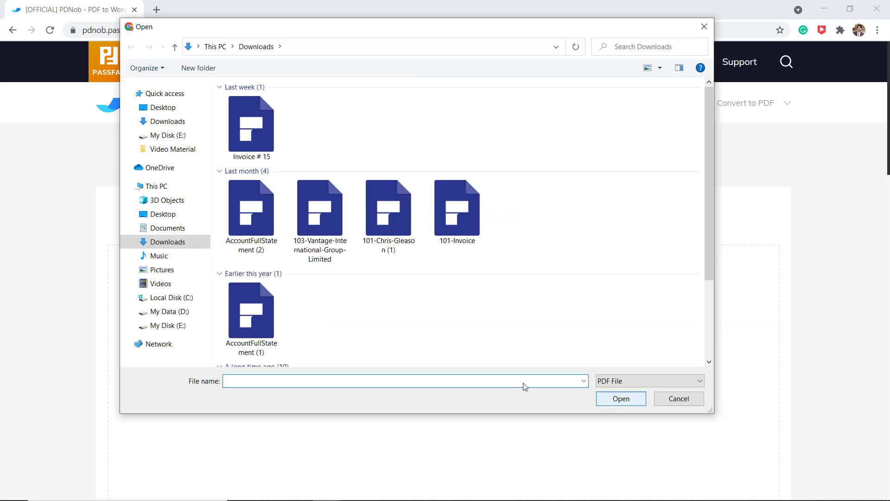
left_click(678, 398)
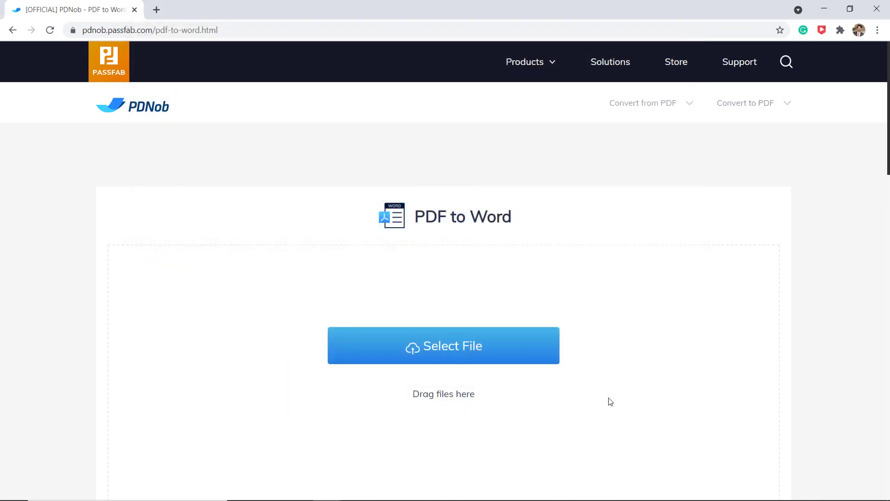
left_click(443, 345)
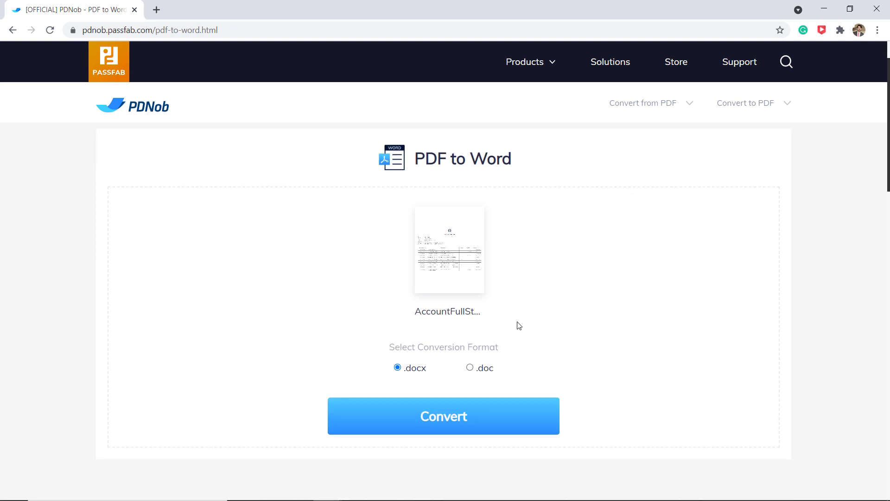
mouse_move(483, 381)
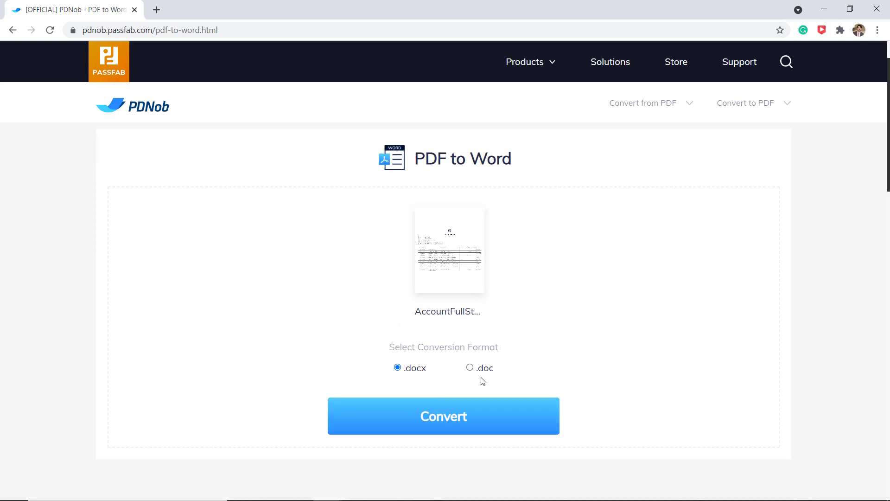
mouse_move(478, 425)
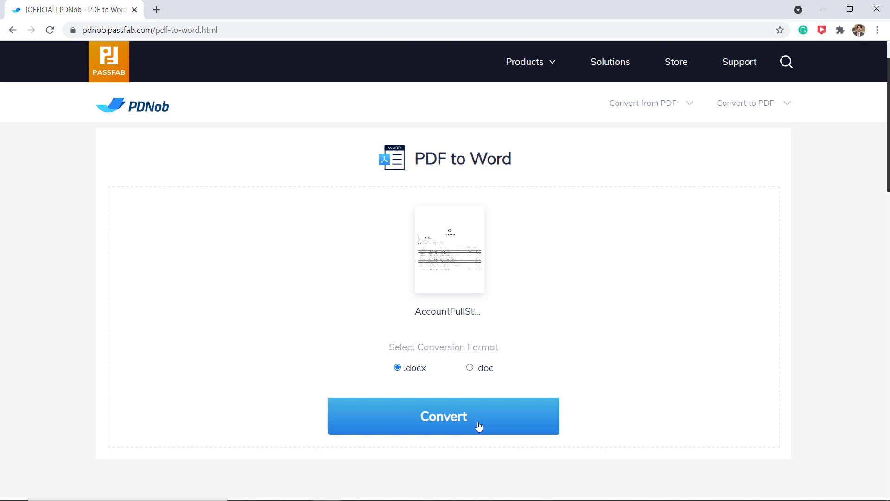
left_click(444, 415)
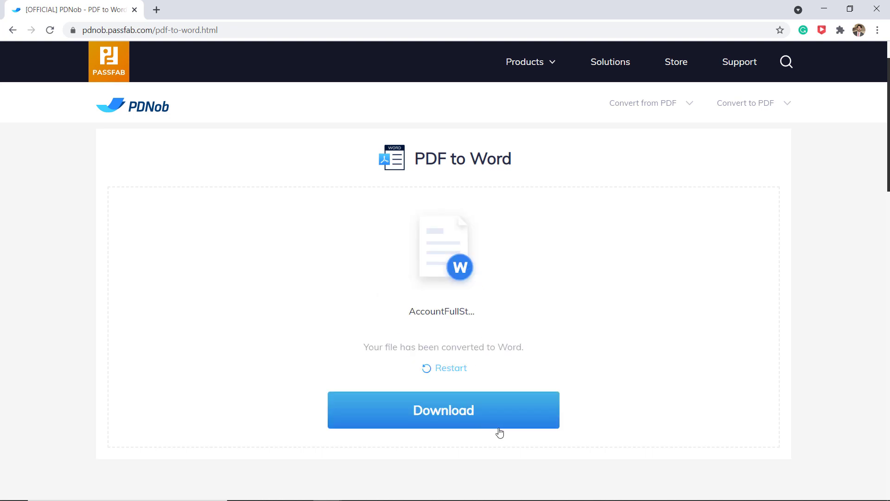
mouse_move(439, 423)
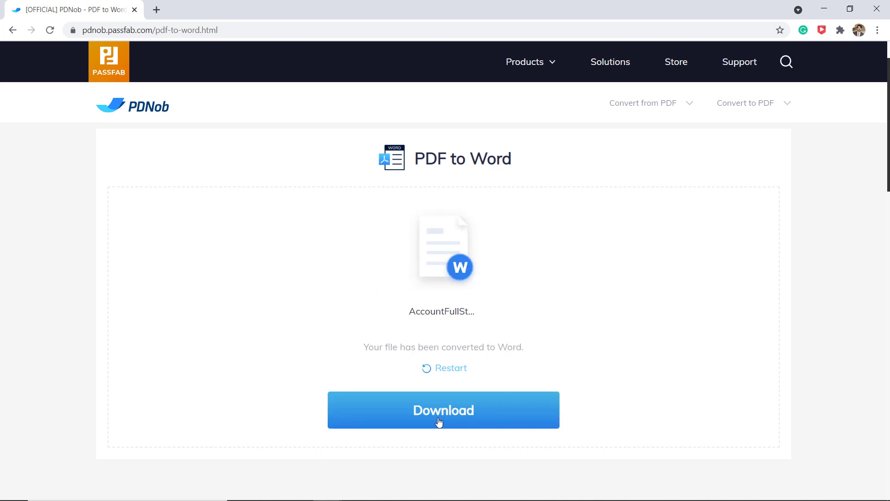
Step: Download the converted .docx statement and launch it from Chrome's download bar
left_click(444, 409)
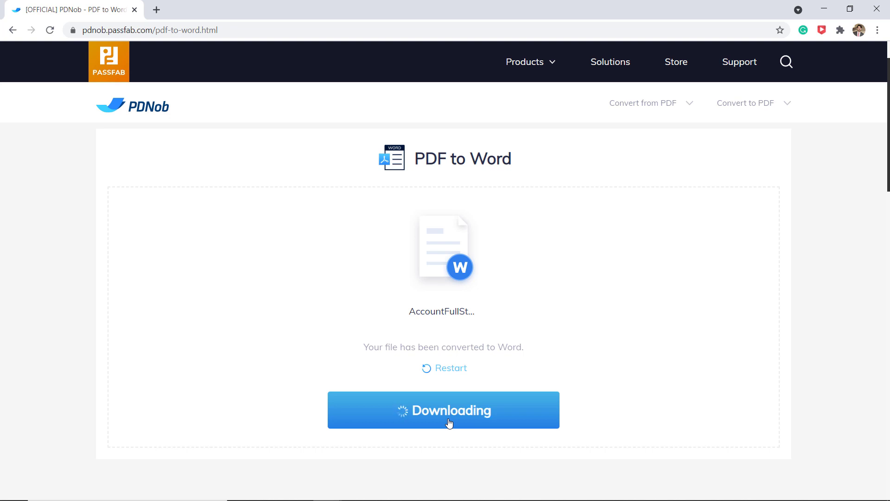
left_click(443, 410)
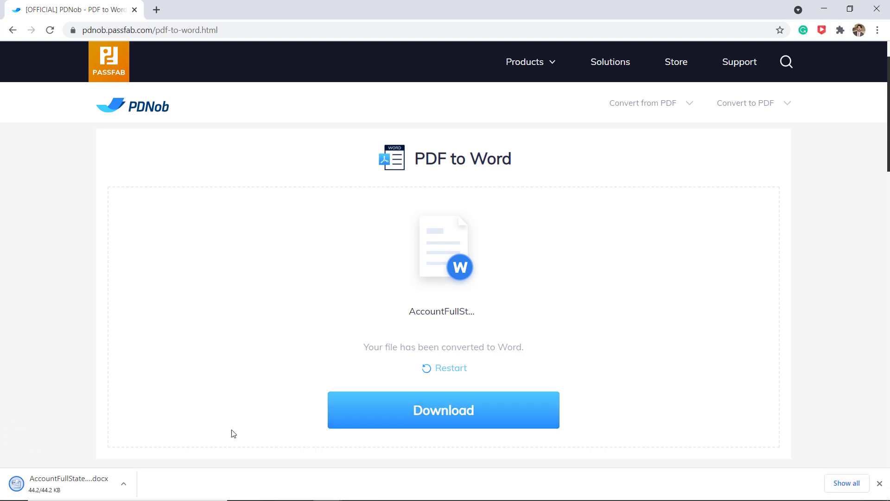
left_click(68, 484)
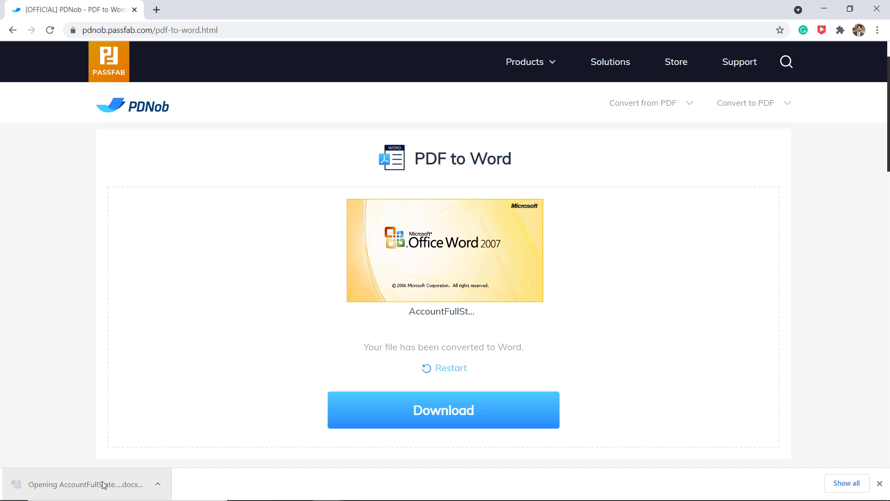
Step: Review the AccountFullStatement document in Word, then close its window
left_click(85, 484)
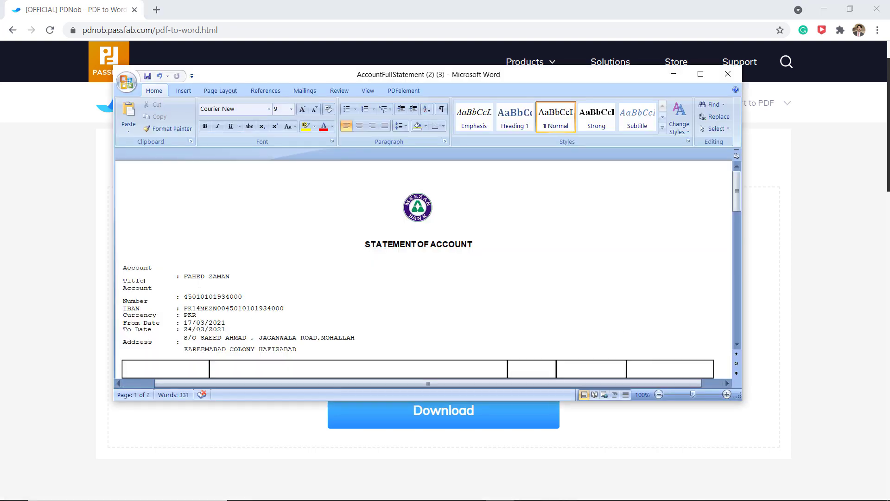
mouse_move(551, 324)
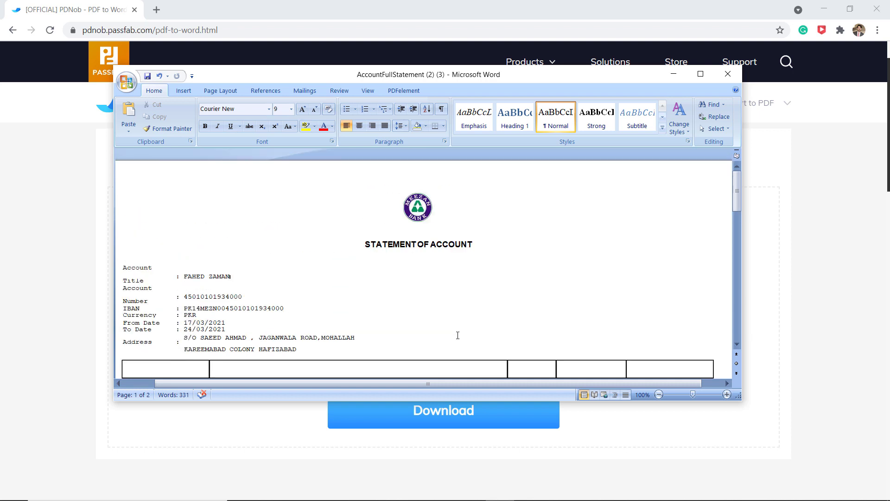
left_click(727, 75)
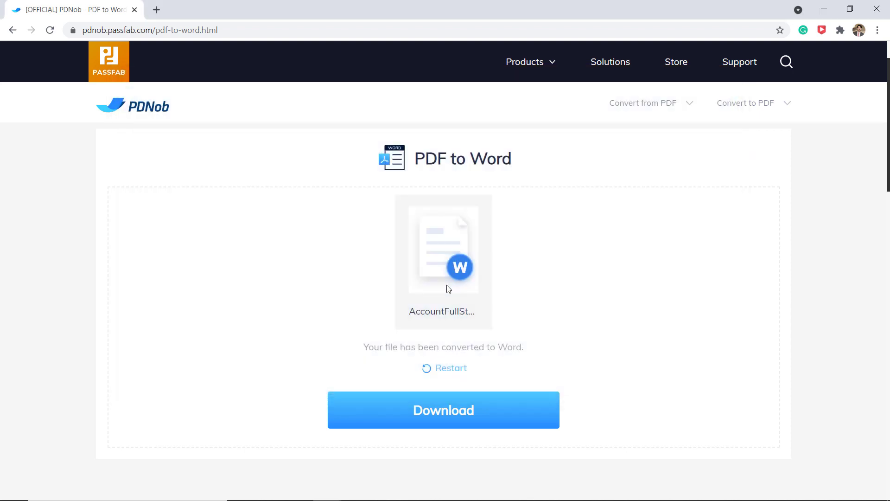
mouse_move(593, 384)
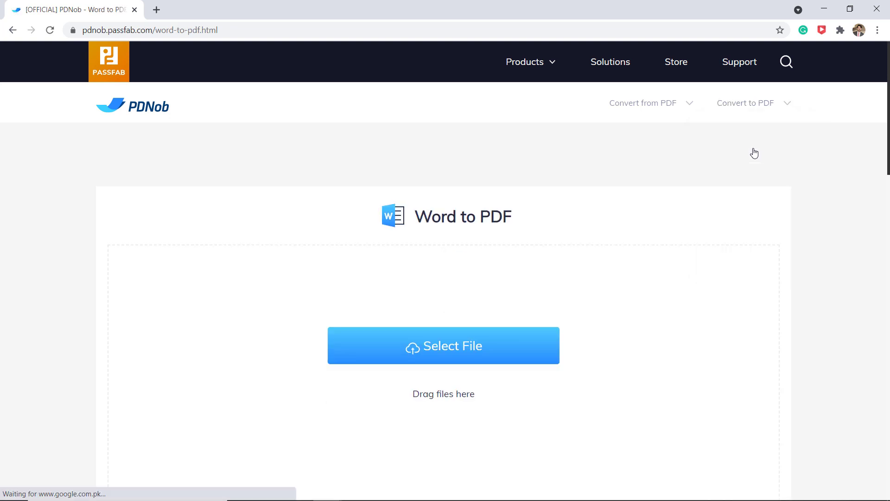
mouse_move(431, 417)
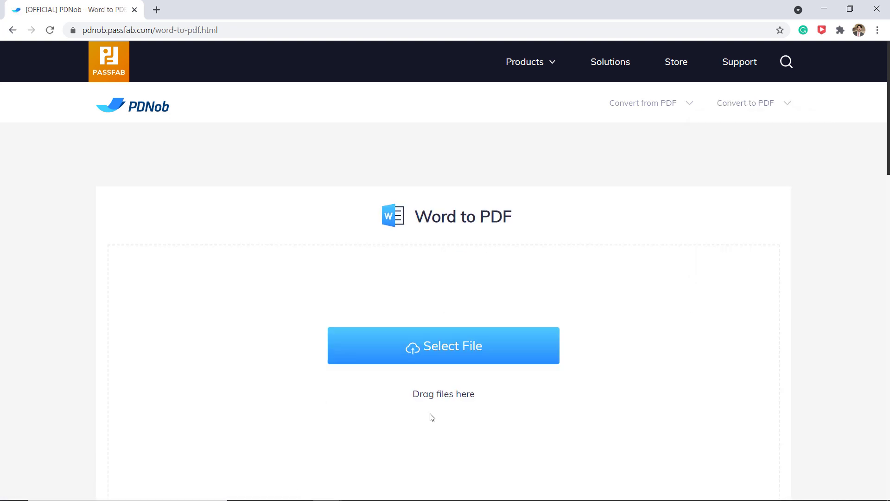
mouse_move(502, 350)
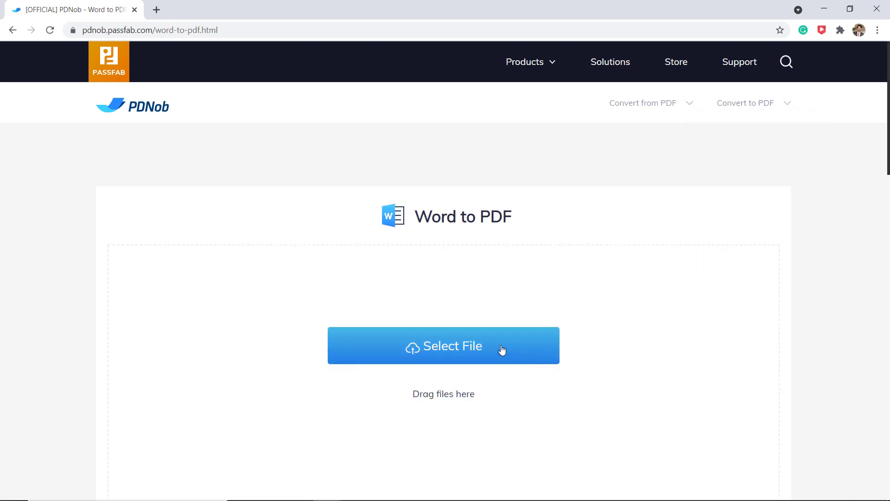
Step: Select AccountFullStatement (2) from Downloads and upload it to the Word to PDF converter
left_click(444, 345)
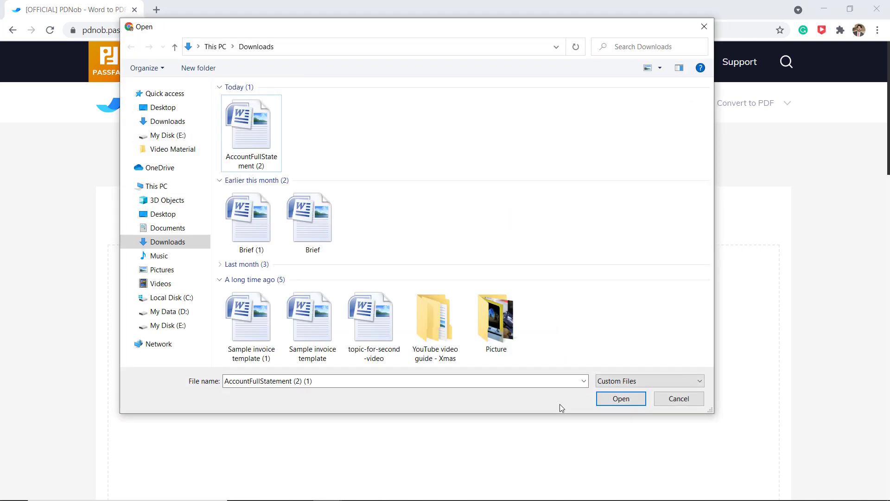
left_click(250, 126)
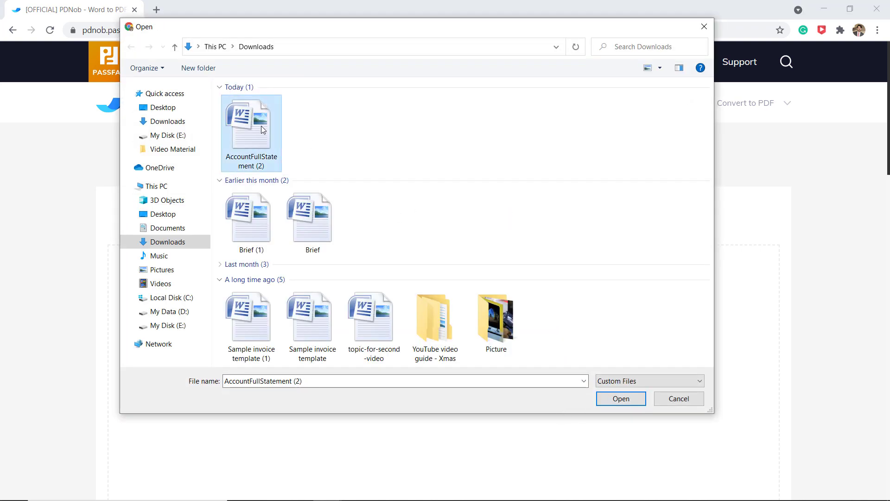
left_click(621, 398)
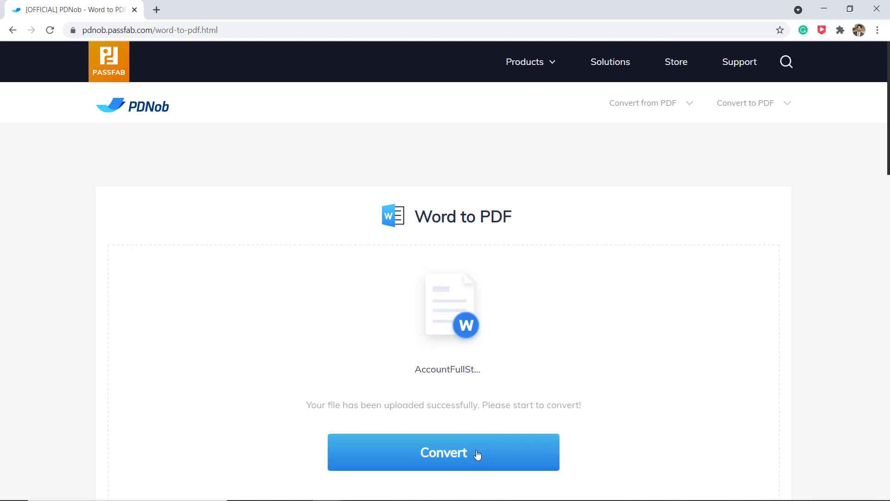
Step: Convert the statement Word file to PDF, download it and launch the downloaded PDF
left_click(443, 452)
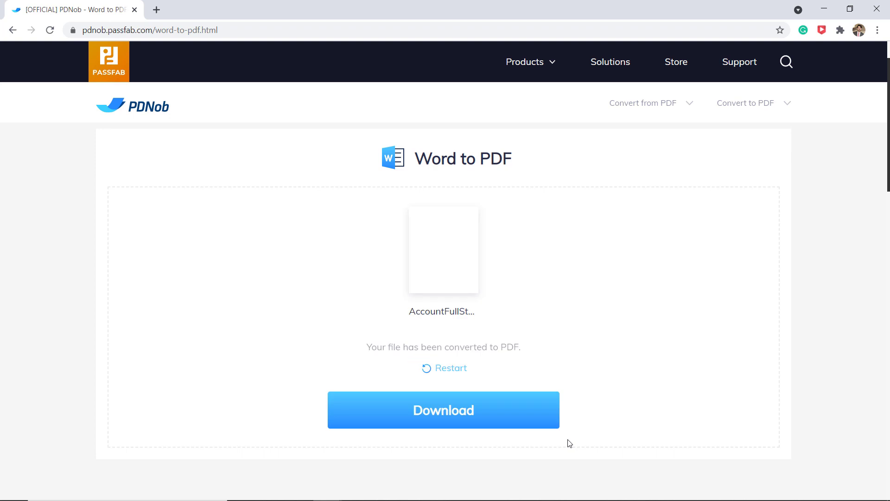
left_click(443, 409)
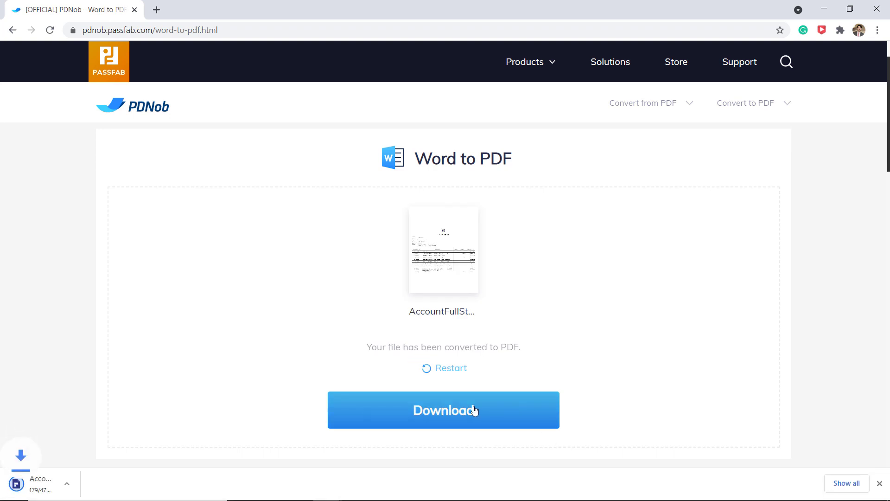
left_click(443, 409)
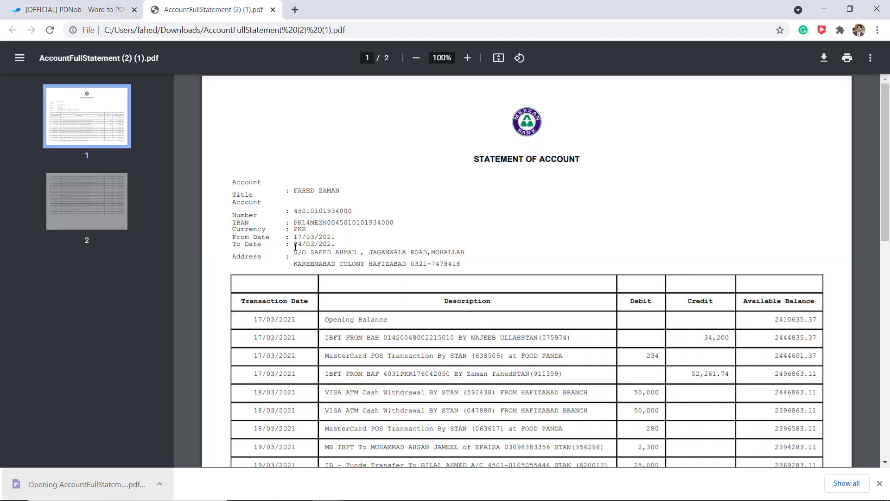
mouse_move(431, 217)
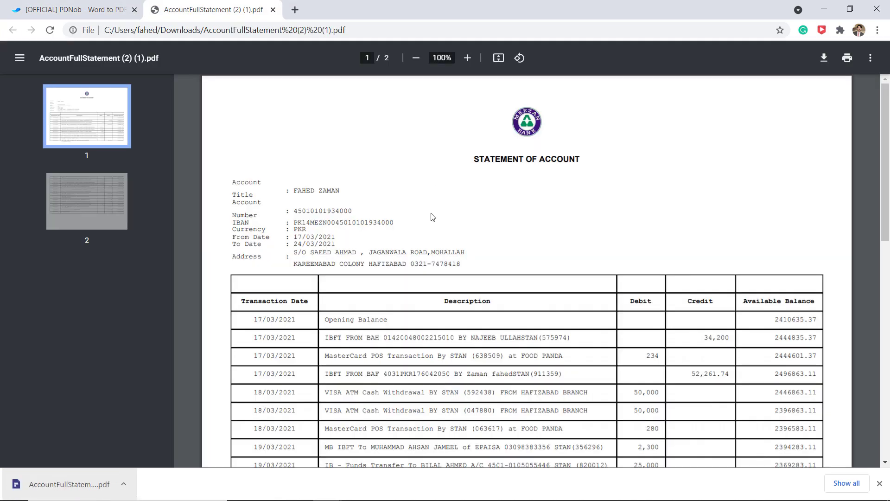
mouse_move(289, 73)
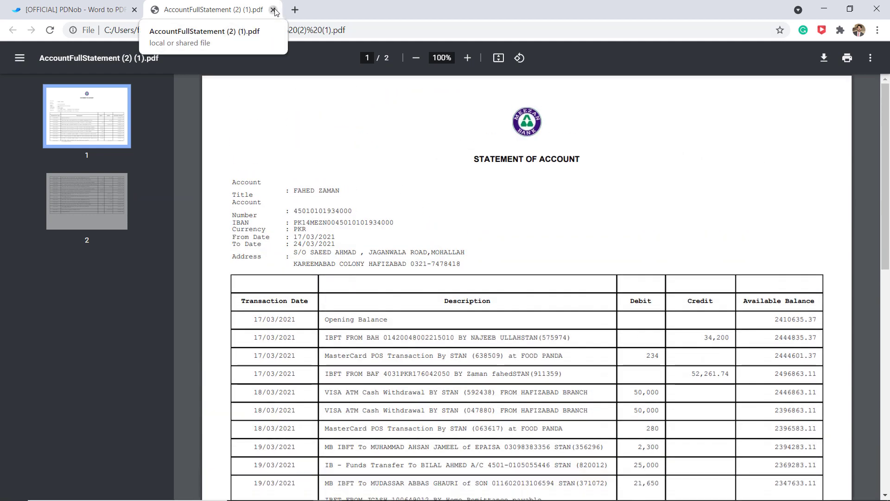
Step: Close the AccountFullStatement (2) (1).pdf tab to return to the converter
left_click(275, 9)
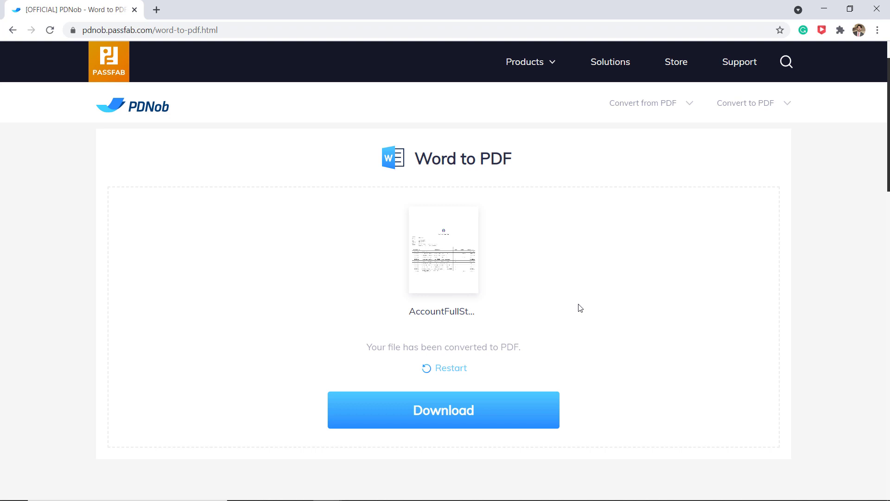
mouse_move(729, 325)
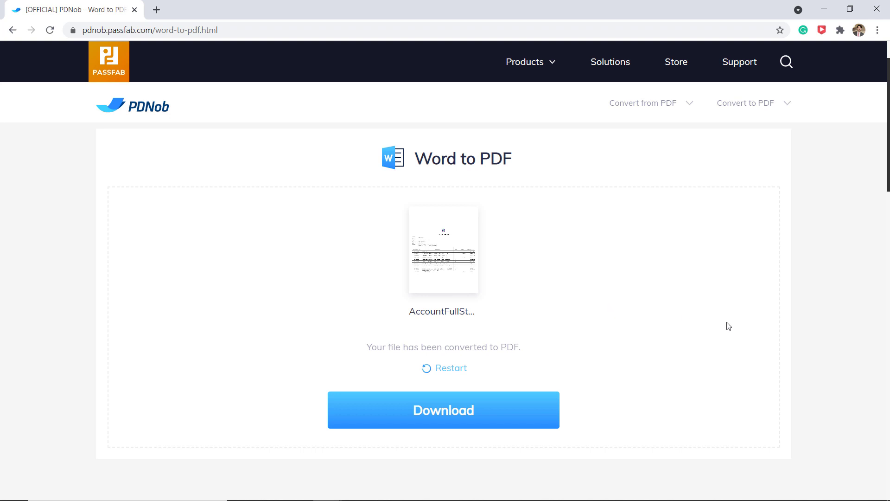
mouse_move(858, 334)
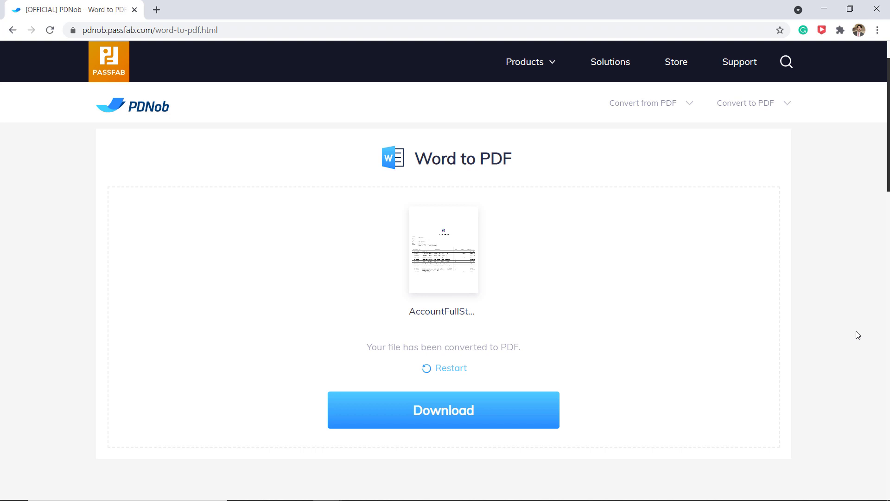